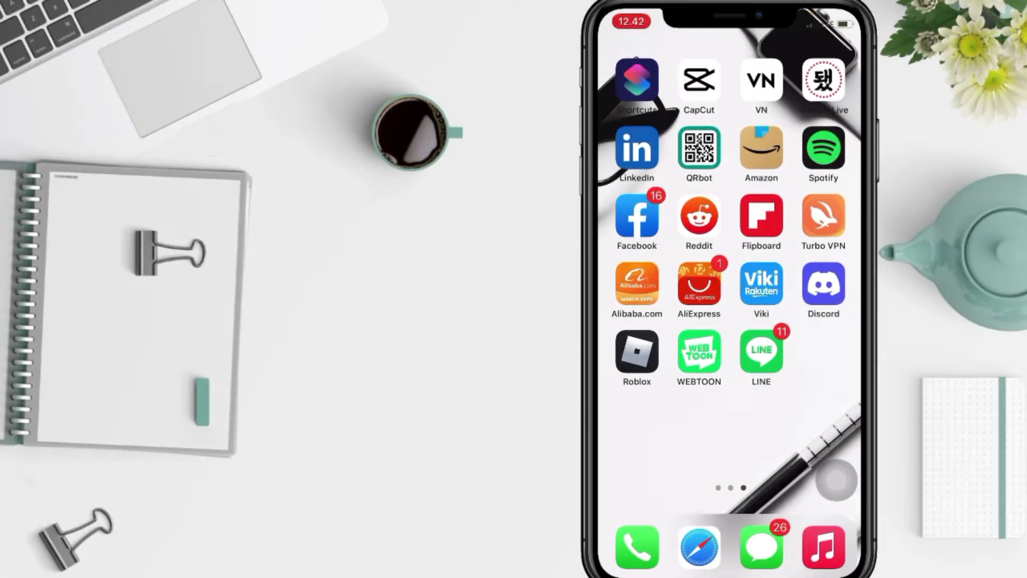
Swipe to the home-screen page with LINE, launch it and go to its Settings page.
scroll("left", 3)
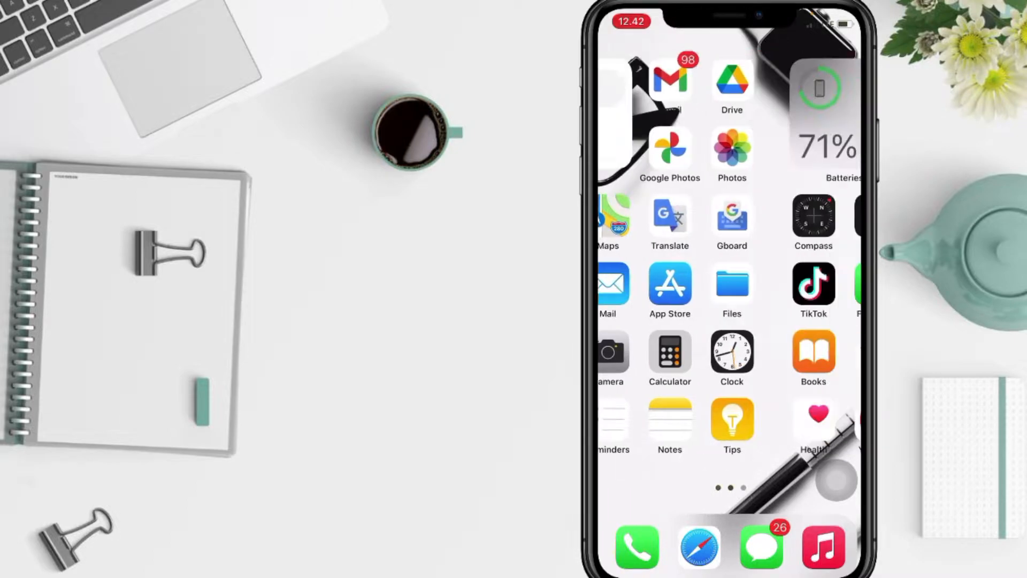
scroll("left", 3)
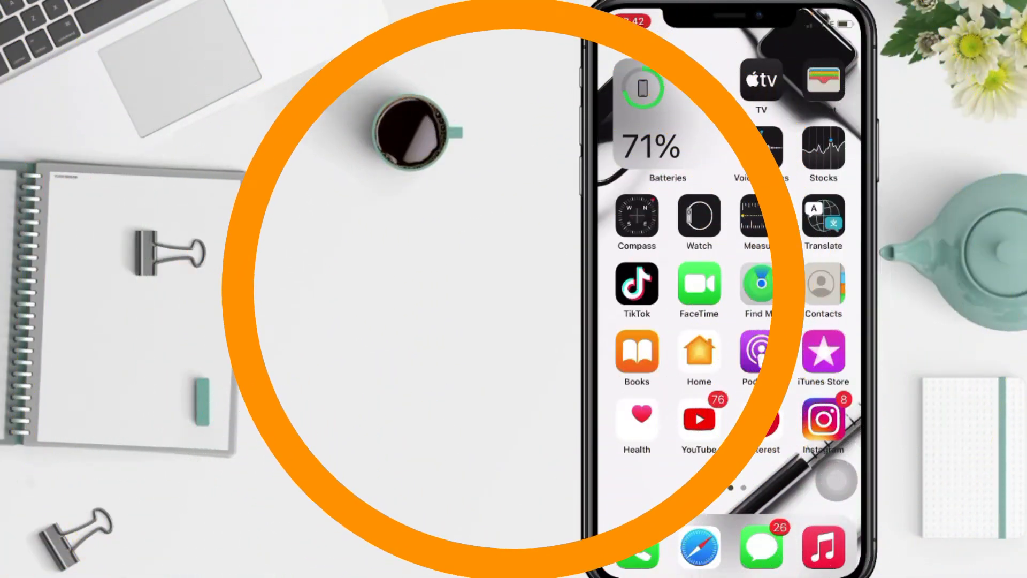
scroll("left", 3)
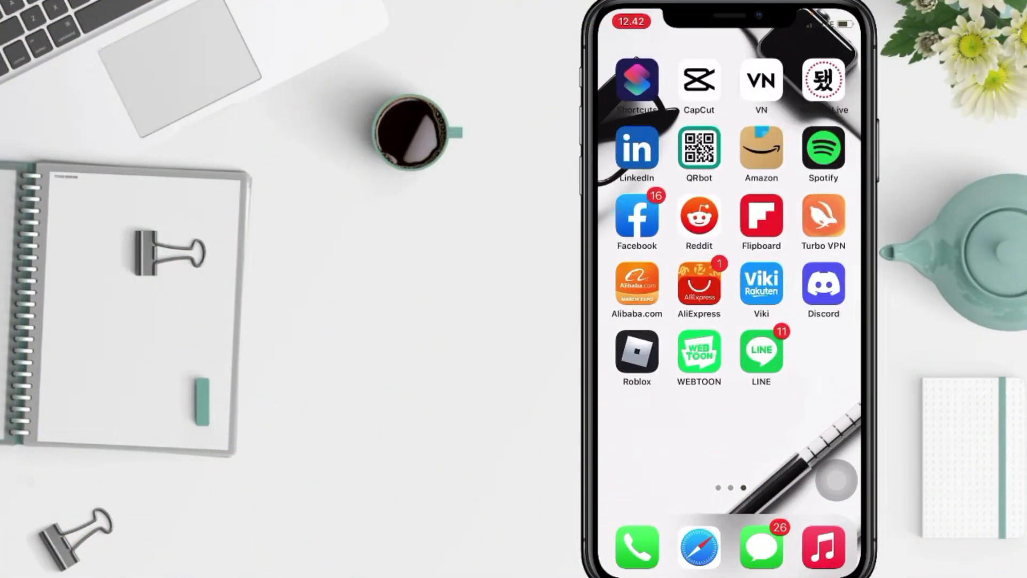
left_click(761, 349)
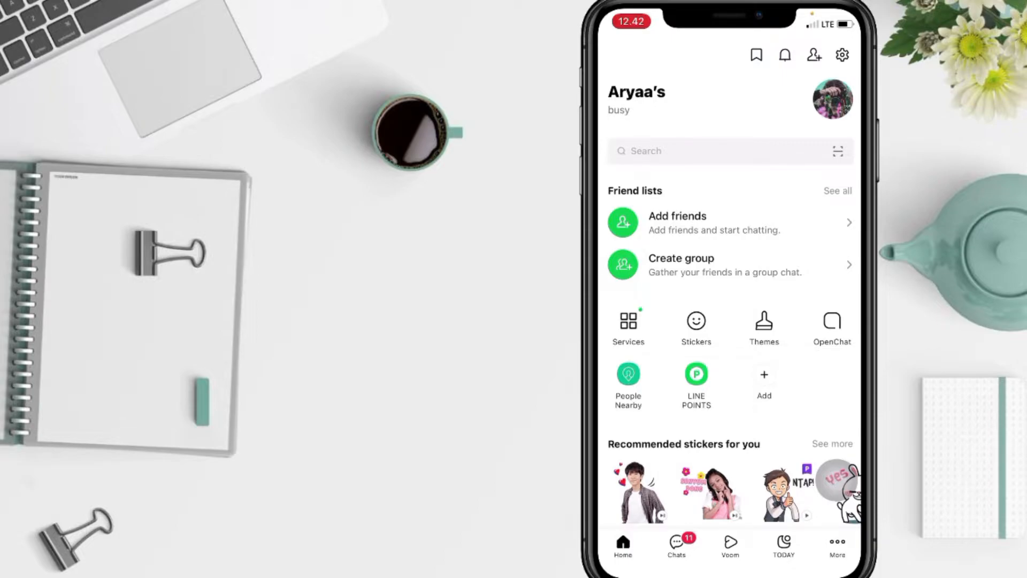
left_click(841, 55)
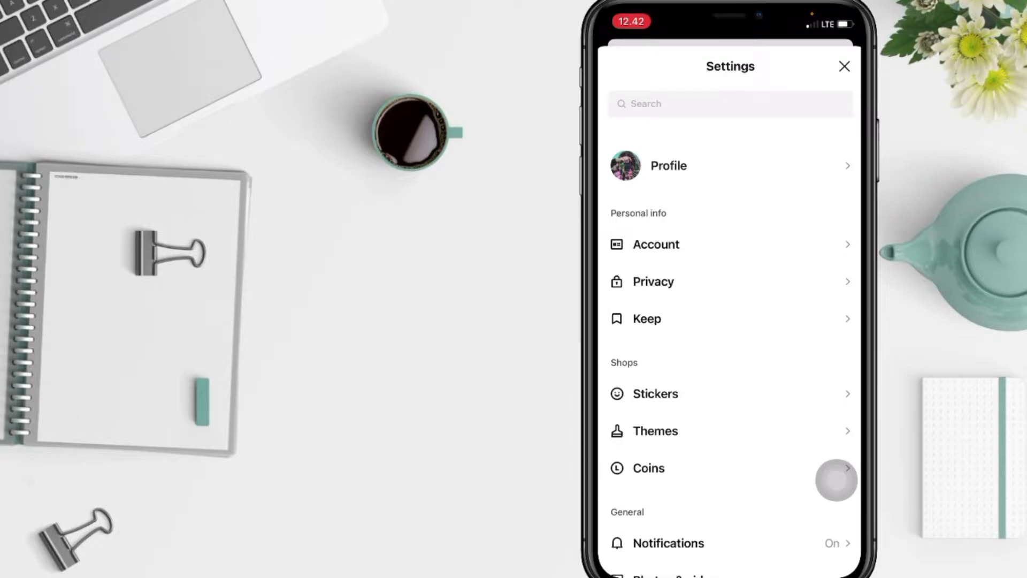
Go to the Privacy settings under Personal info.
left_click(652, 282)
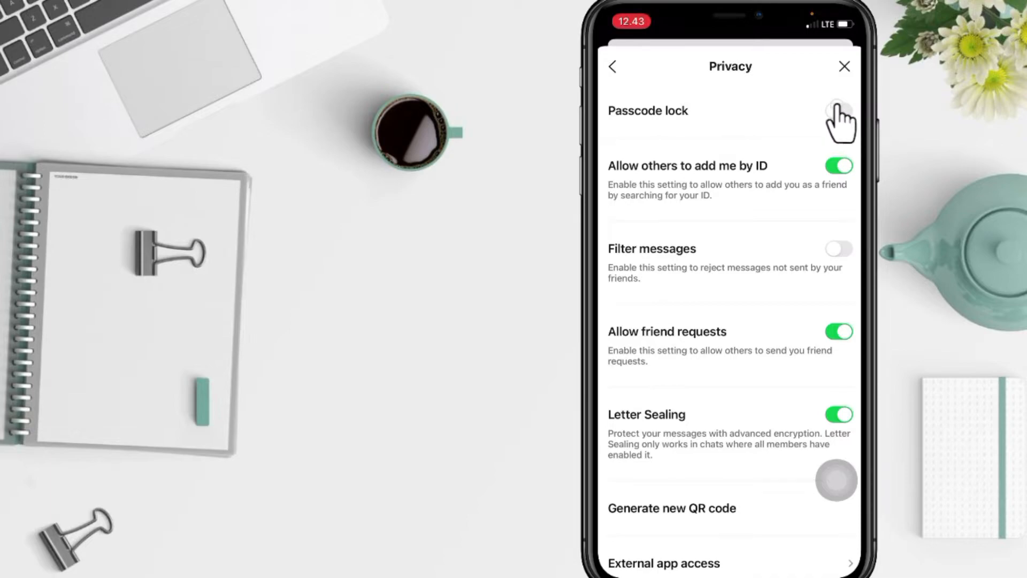
Switch on Passcode lock, set the passcode, and close Settings back to the home screen.
left_click(838, 111)
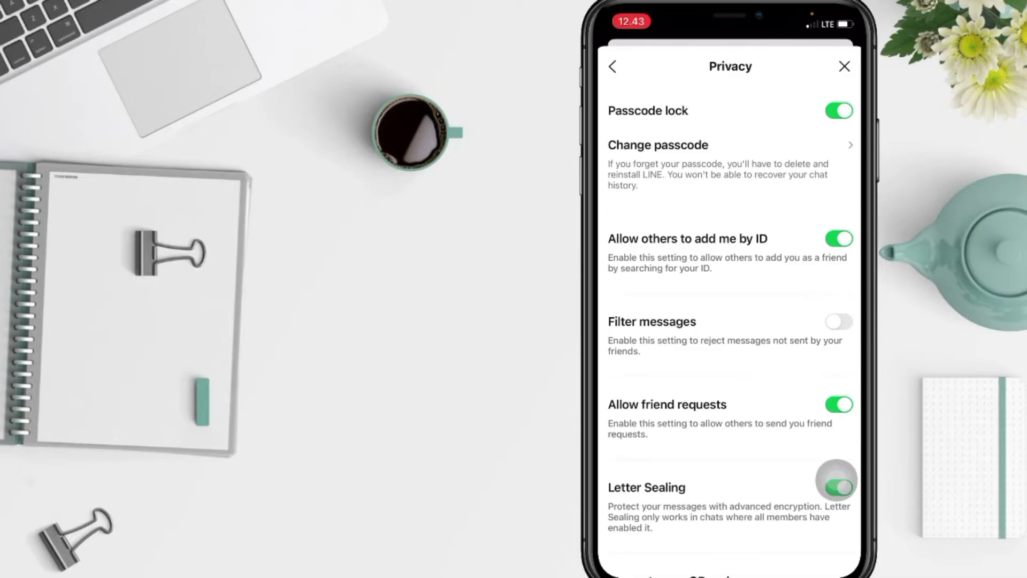
left_click(839, 484)
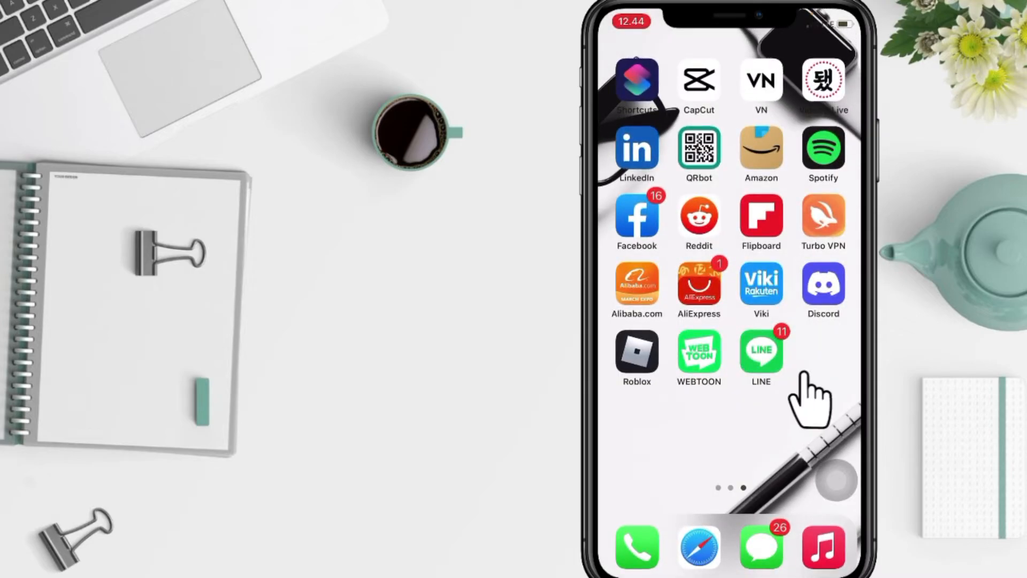
Relaunch LINE, enter the four-digit passcode on the lock screen and browse the Home tab.
left_click(760, 347)
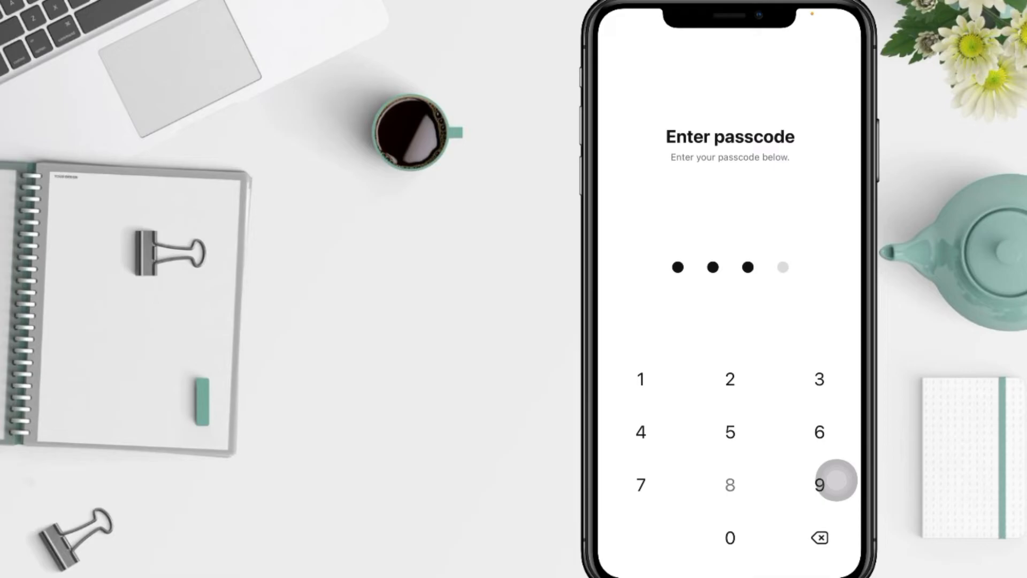
left_click(818, 484)
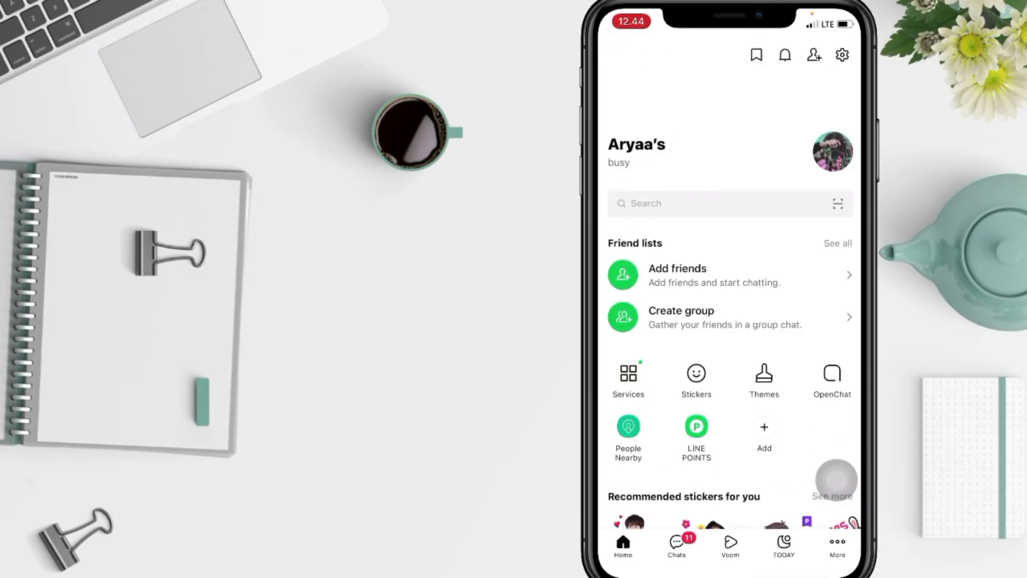
scroll("down", 3)
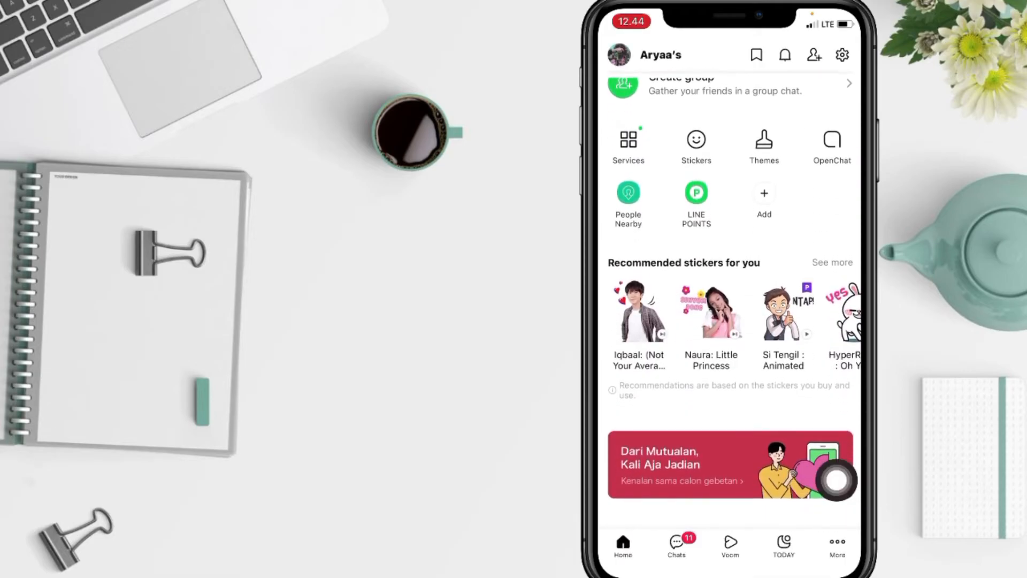